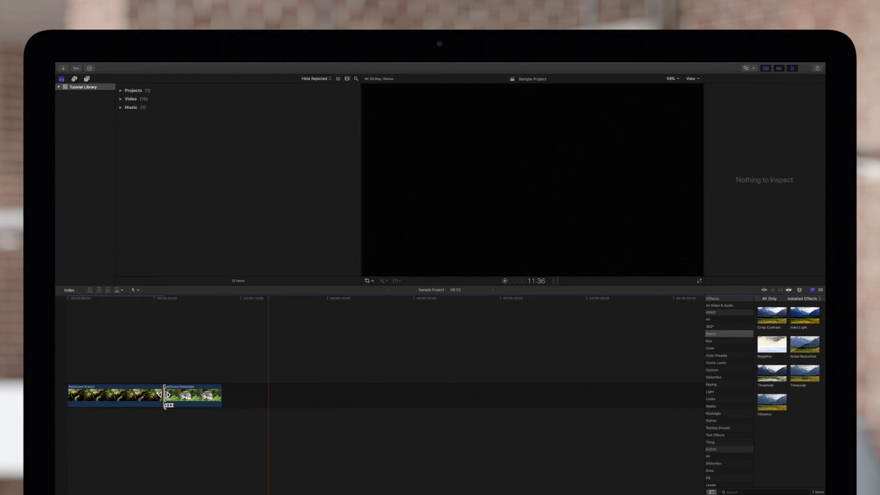
Add the default Cross Dissolve at the edit between the two rainforest clips and play through it.
{"action": "key", "text": "cmd+t"}
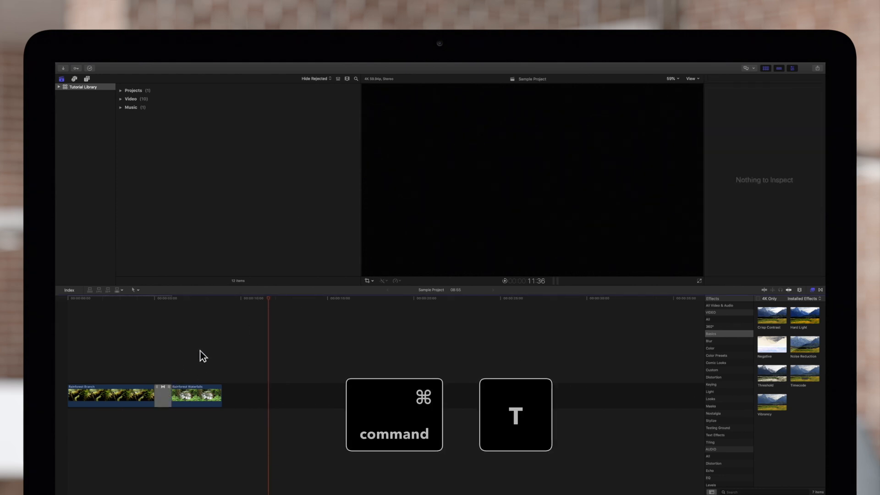
{"action": "key", "text": "cmd+t"}
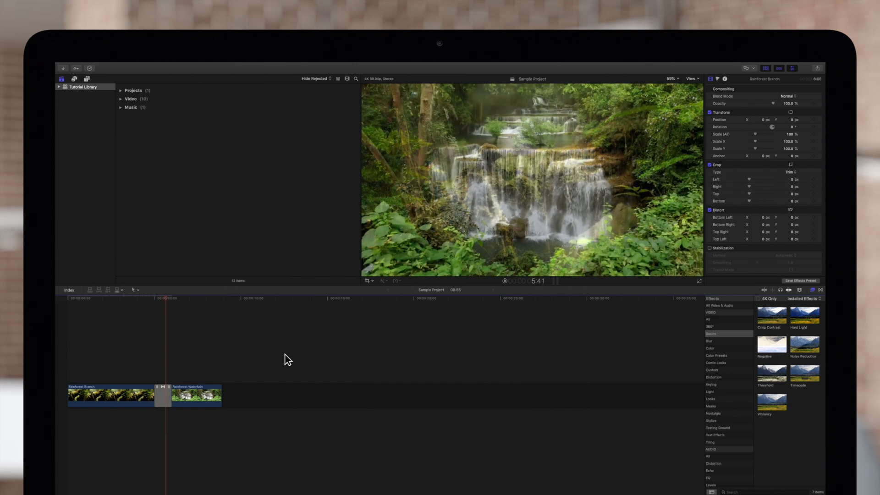
{"action": "key", "text": "space"}
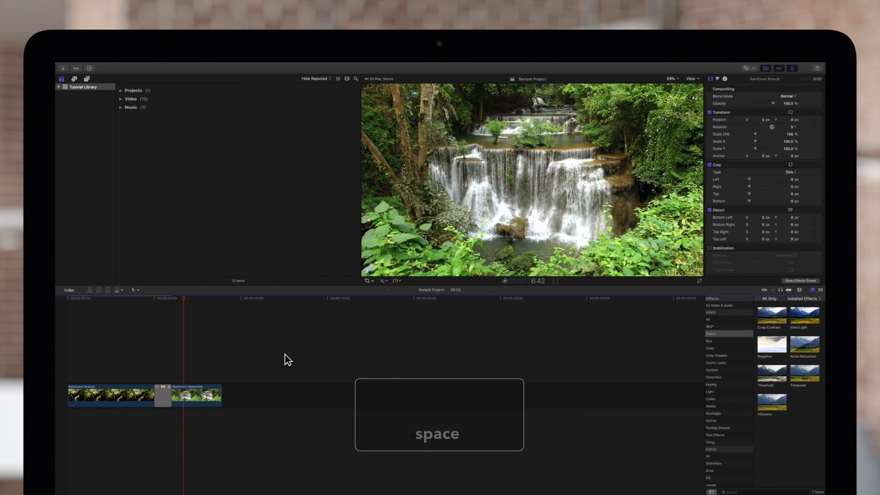
{"action": "key", "text": "space"}
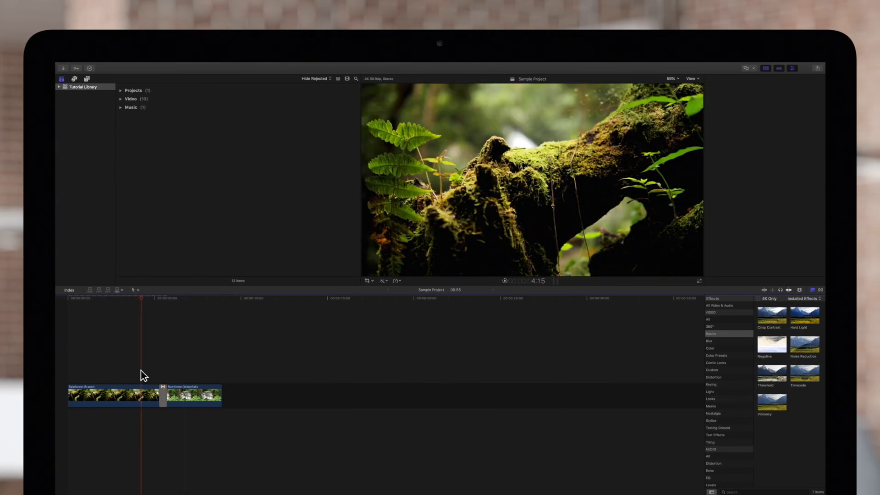
Play back the shortened dissolve, pausing and resuming on the waterfall shot.
{"action": "key", "text": "space"}
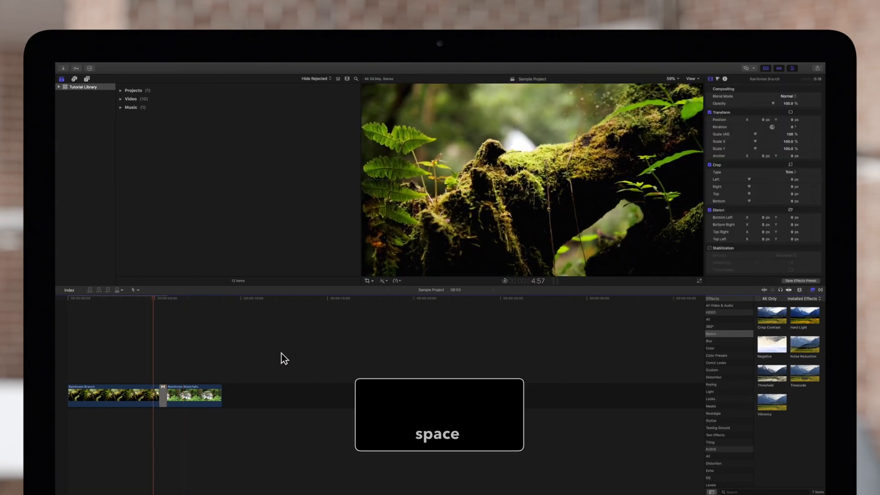
{"action": "key", "text": "space"}
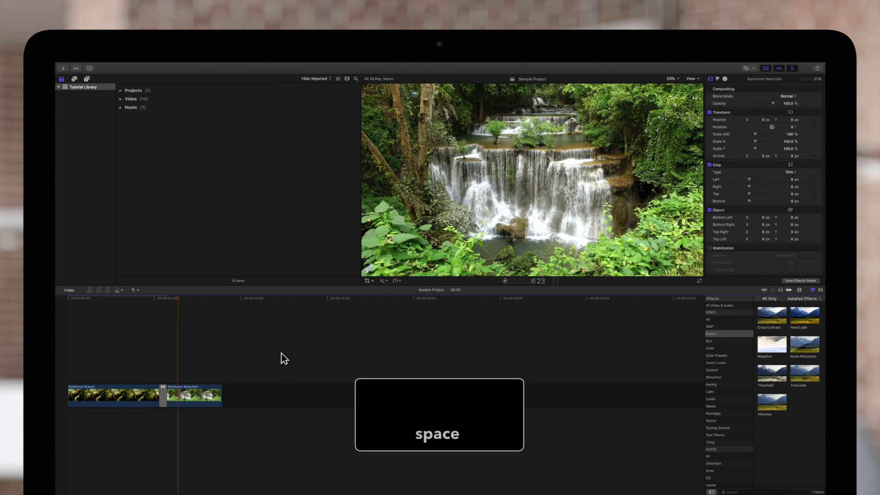
{"action": "key", "text": "space"}
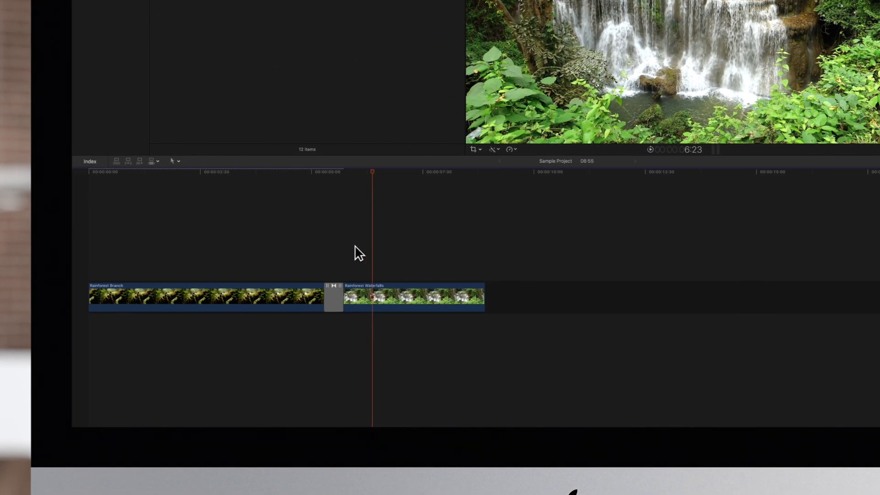
{"action": "mouse_move", "coordinate": [333, 289]}
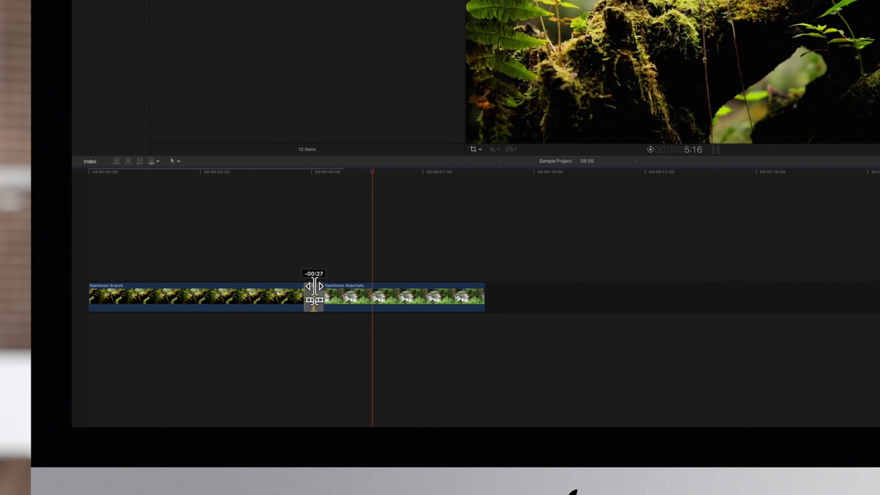
Roll the dissolve's edit point 27 frames (-00:27) earlier between the two clips.
{"action": "left_click_drag", "start_coordinate": [314, 286], "coordinate": [357, 286]}
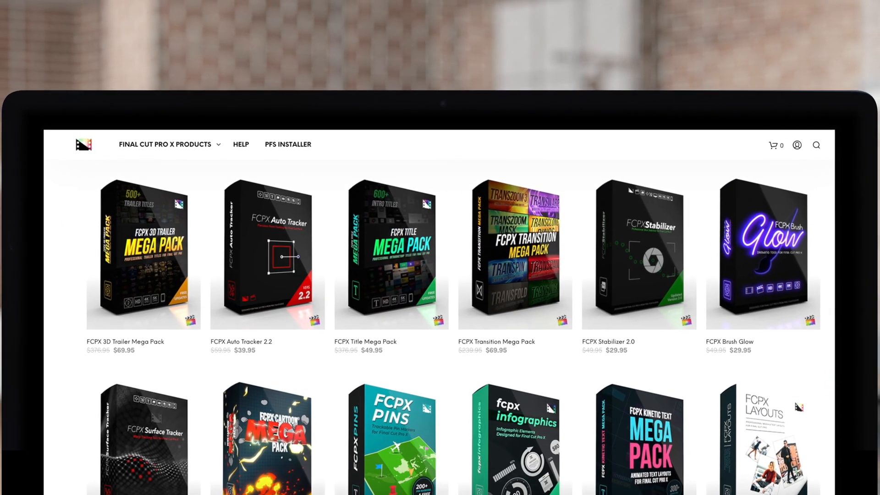
Scroll down the Pixel Film Studios store to the Glitch, Camera, TransZoom Mask and Timer packs.
{"action": "scroll", "scroll_direction": "down", "scroll_amount": 3}
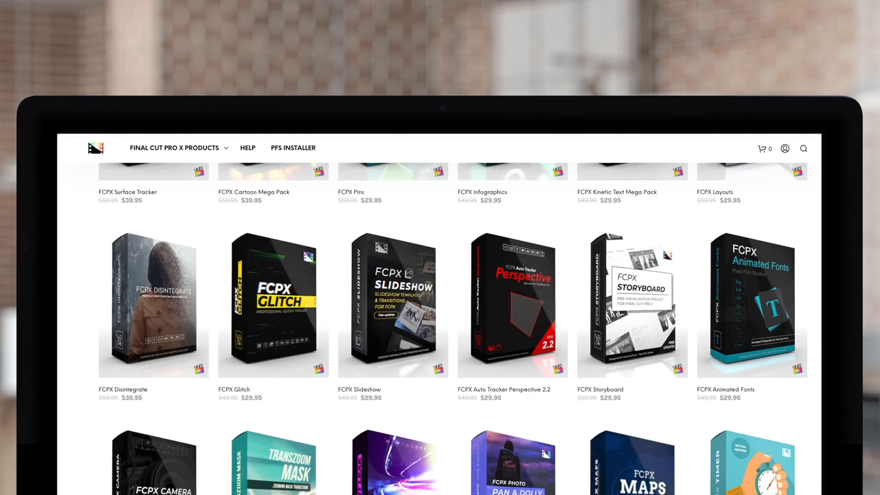
{"action": "scroll", "scroll_direction": "down", "scroll_amount": 3}
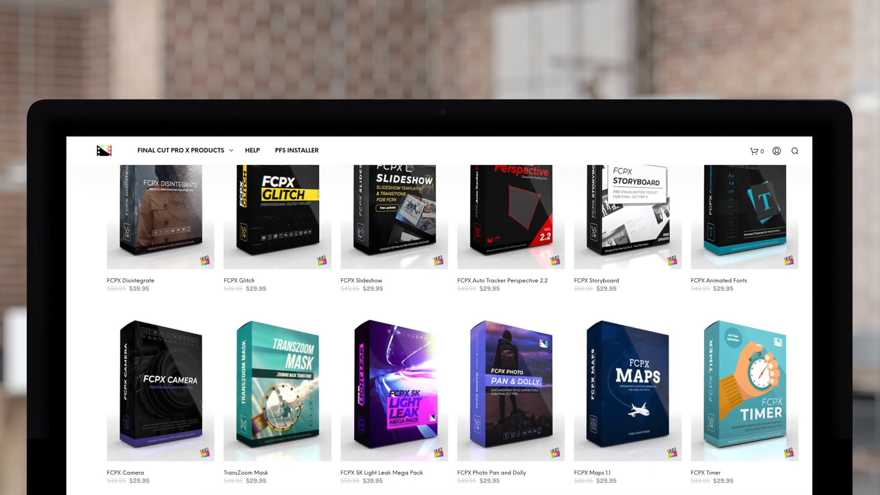